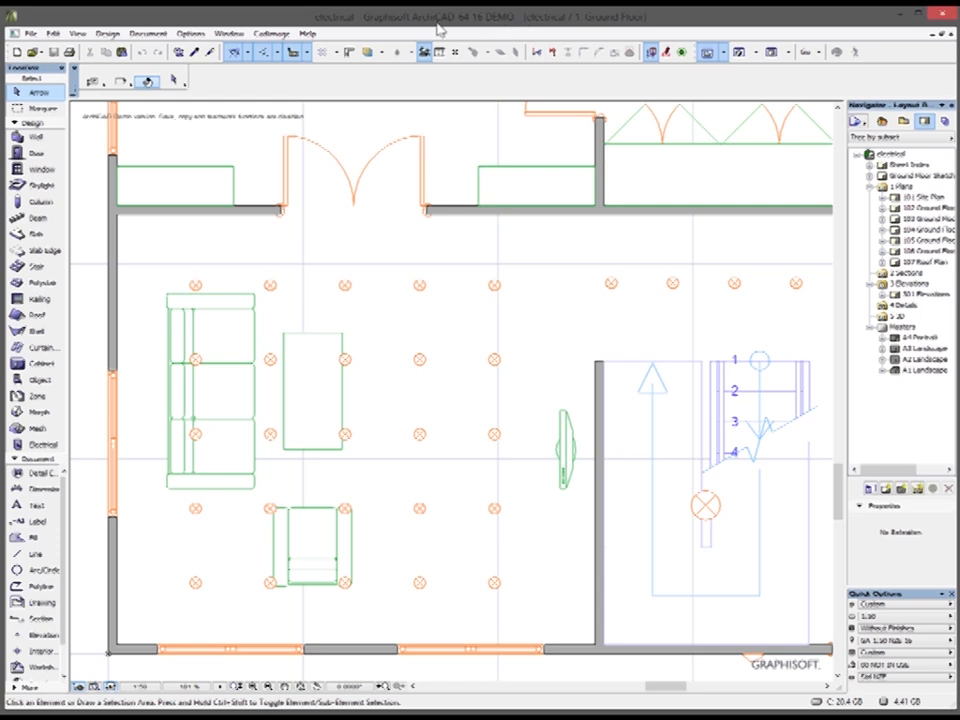
mouse_move(415, 37)
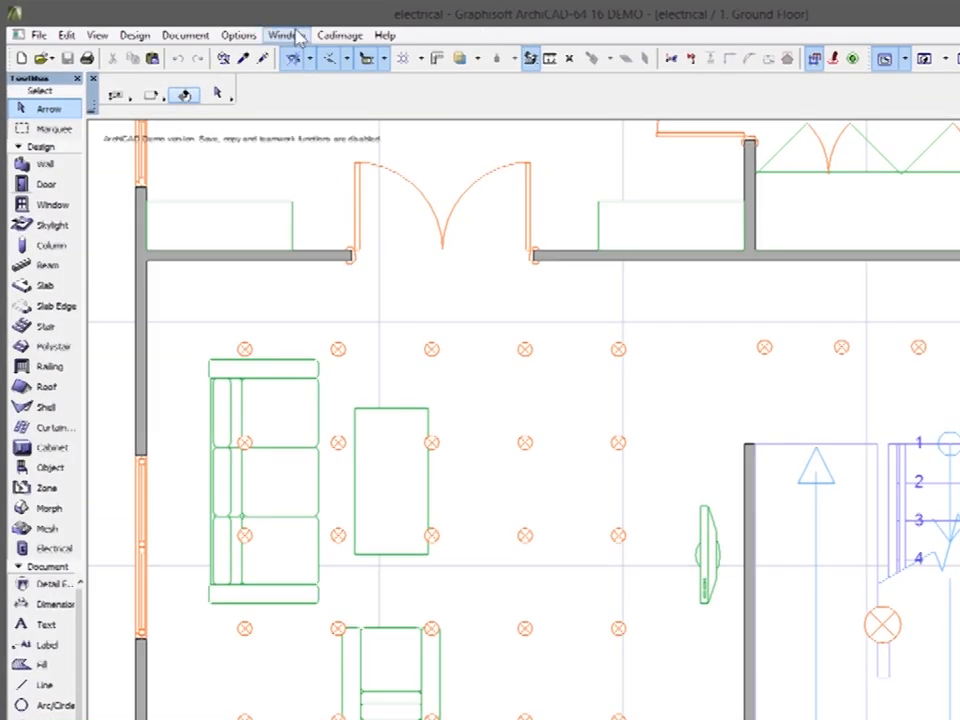
Open the Cadimage add-on menu to reach Presets > Preset Manager
left_click(340, 34)
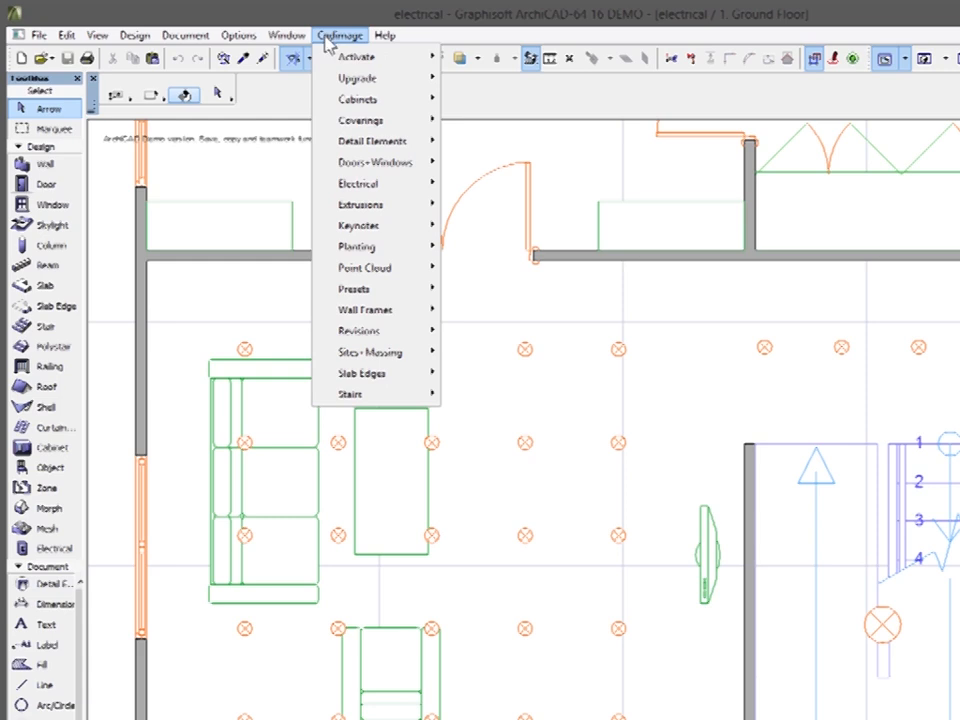
mouse_move(355, 288)
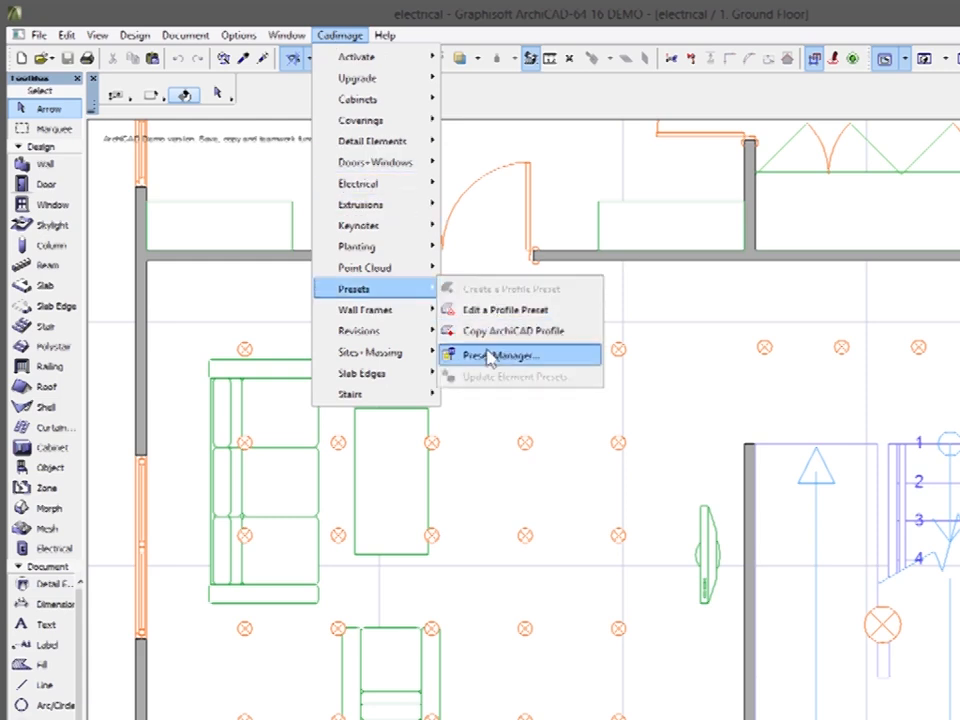
Import Electrical INT.dat from the Extra Electrical folder, replacing duplicate presets
left_click(500, 355)
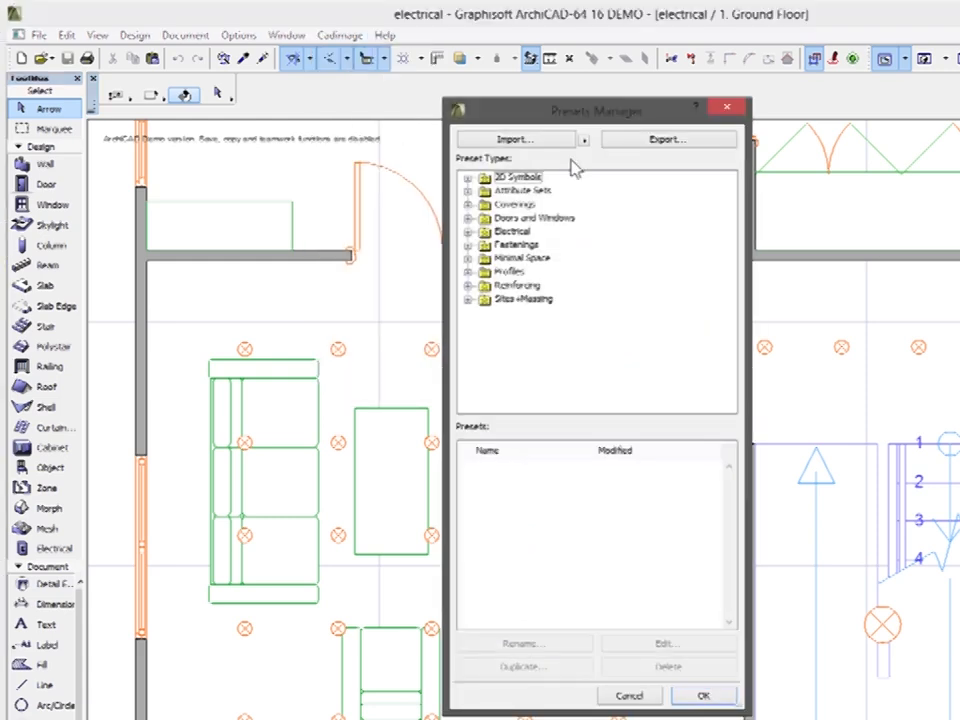
left_click(515, 138)
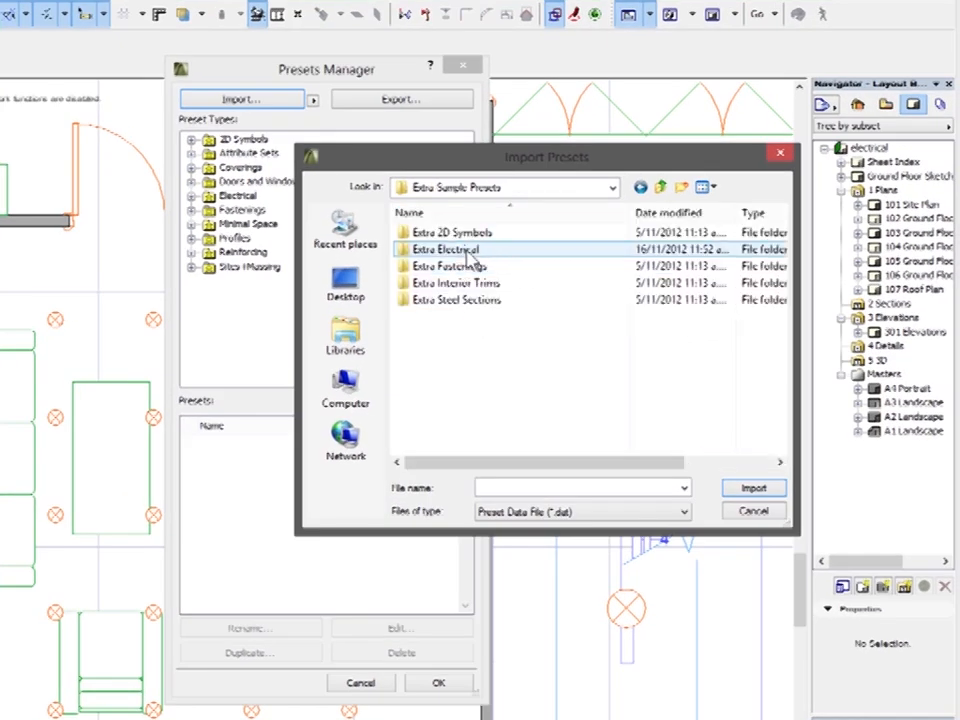
double_click(446, 248)
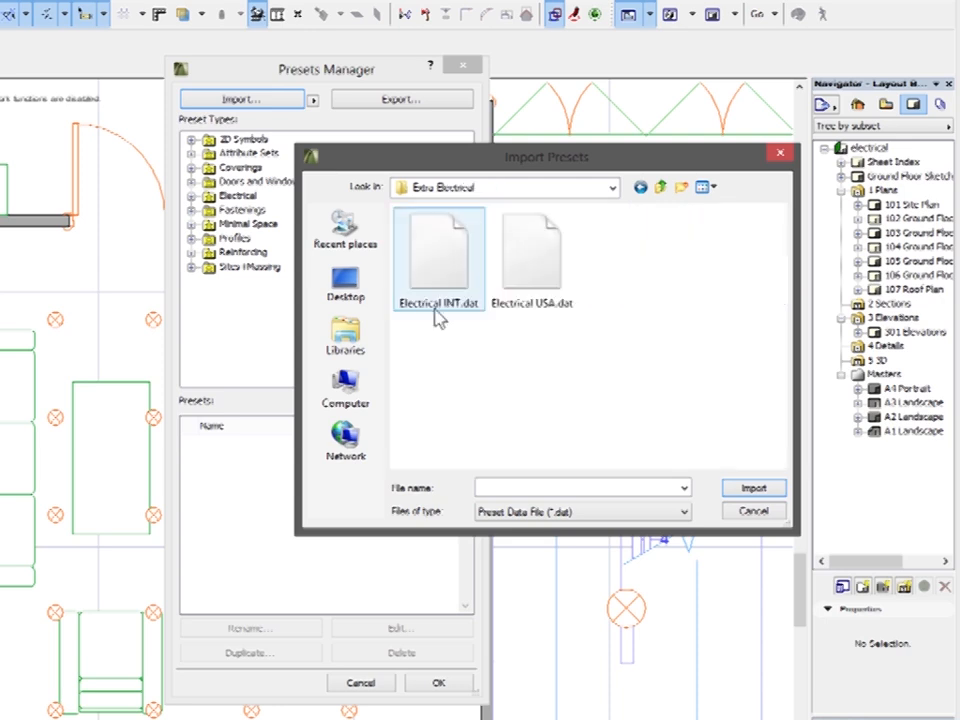
left_click(438, 250)
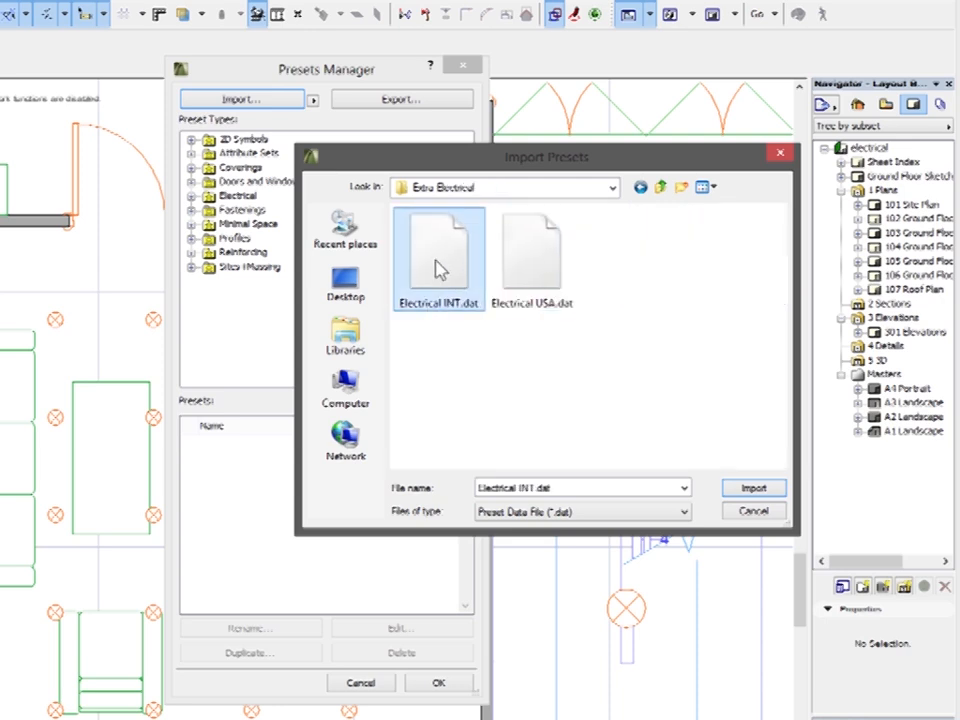
left_click(752, 487)
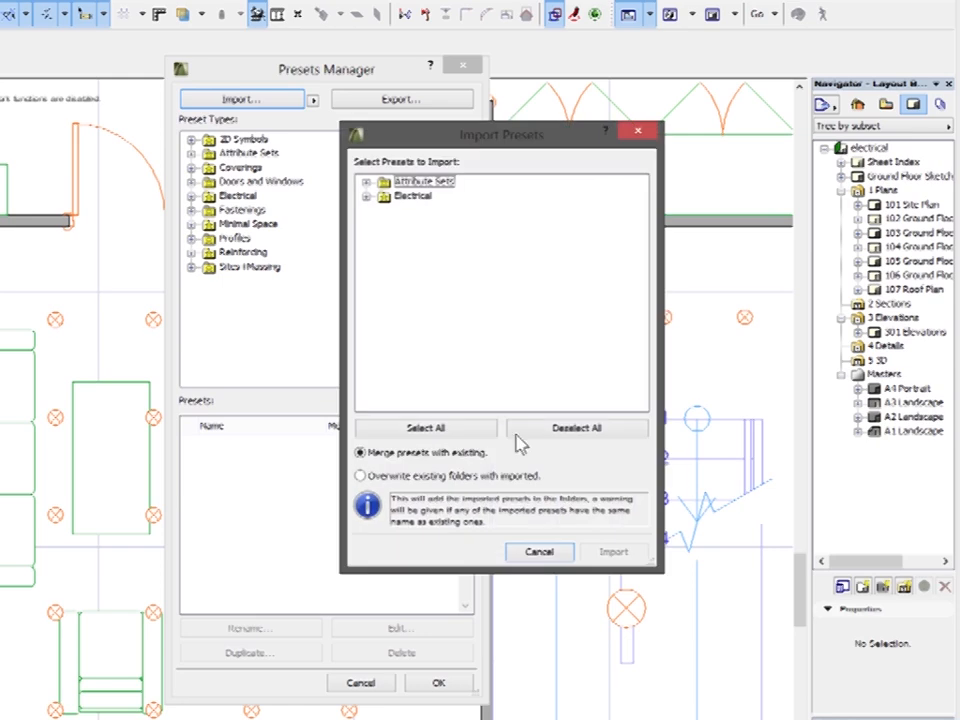
left_click(613, 551)
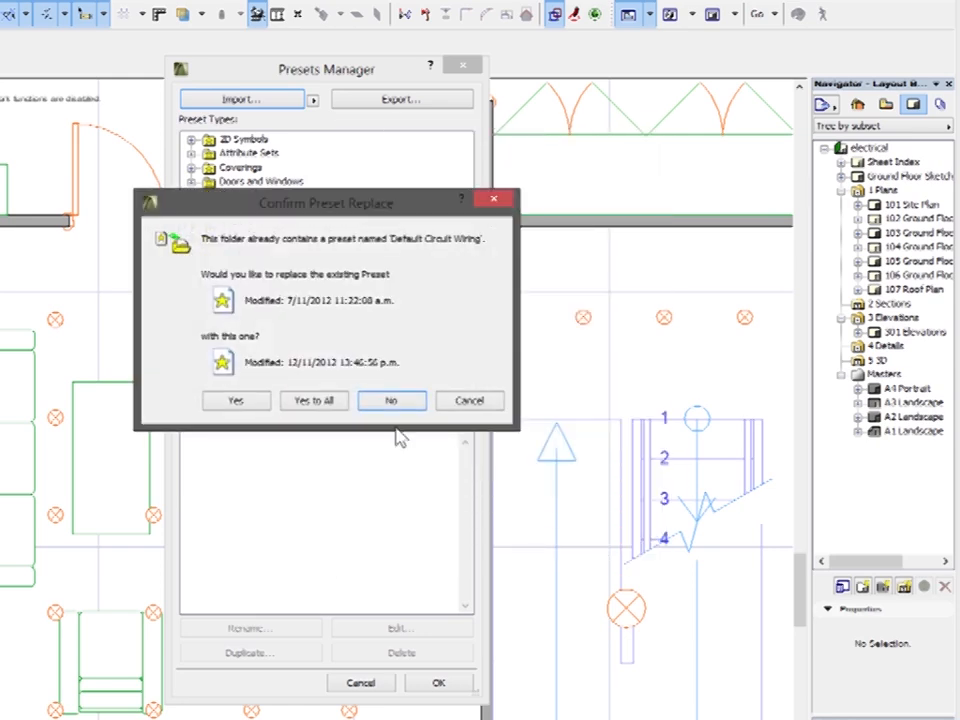
left_click(391, 400)
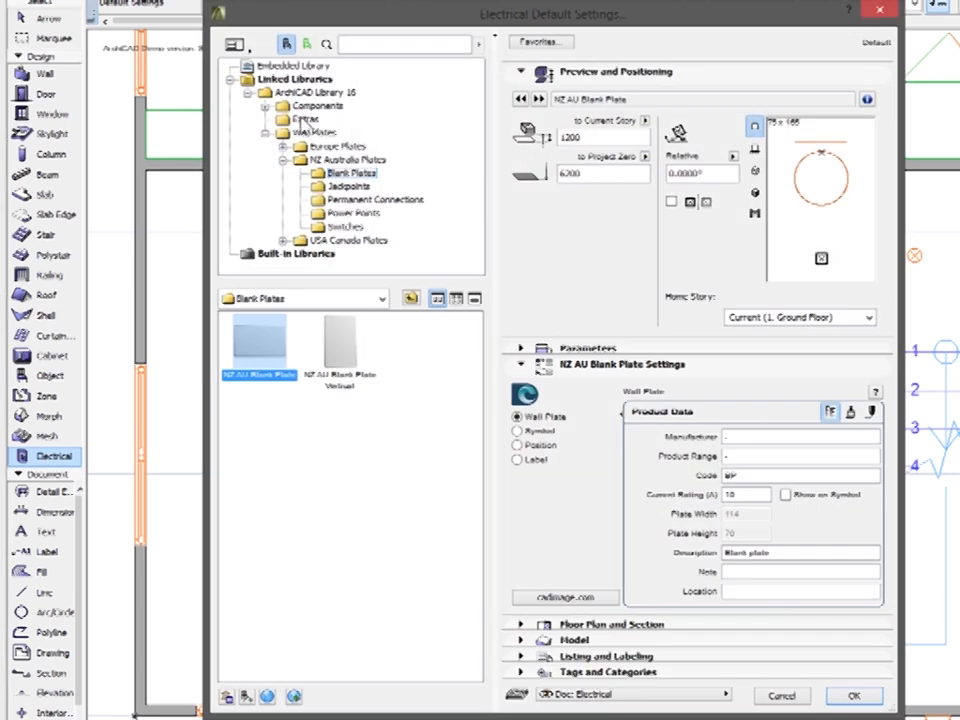
Browse the electrical default settings to Components > Jack Points and show the preset list
left_click(318, 105)
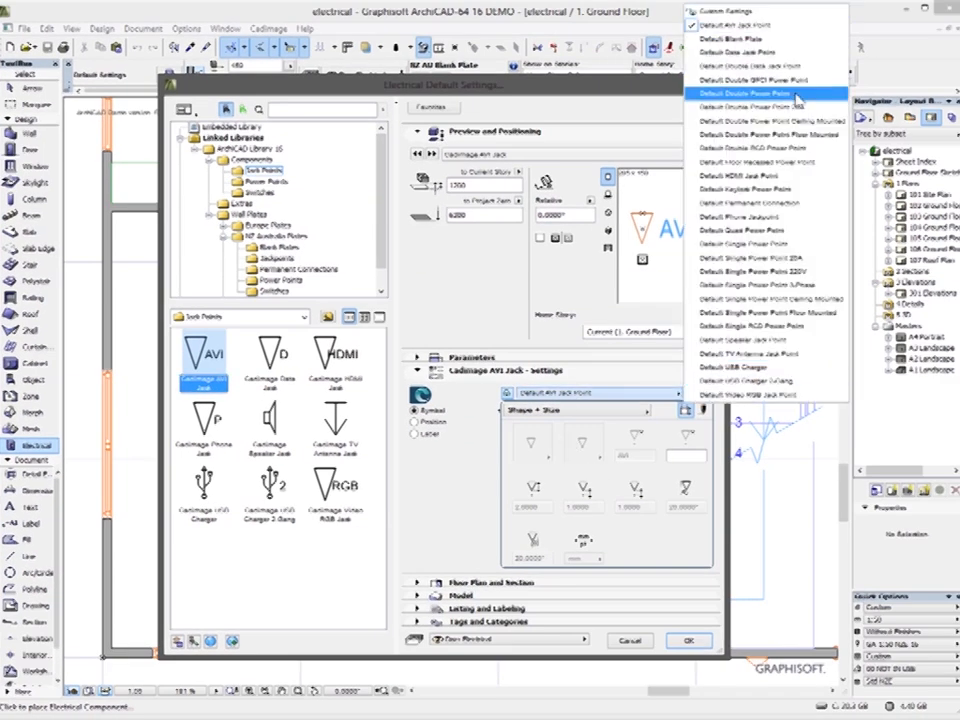
mouse_move(763, 394)
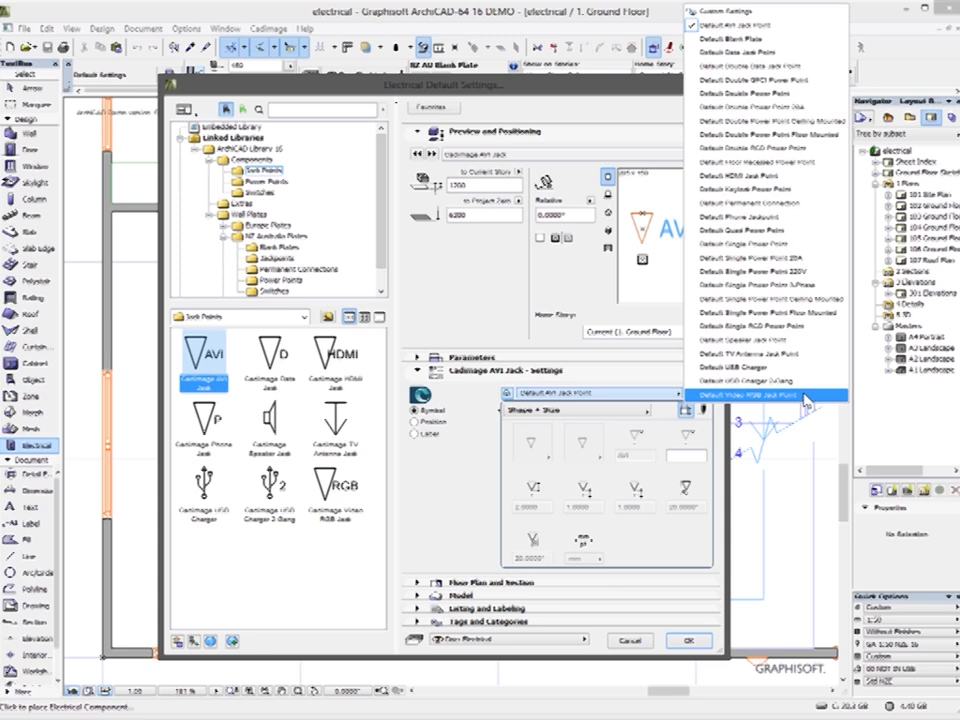
mouse_move(766, 93)
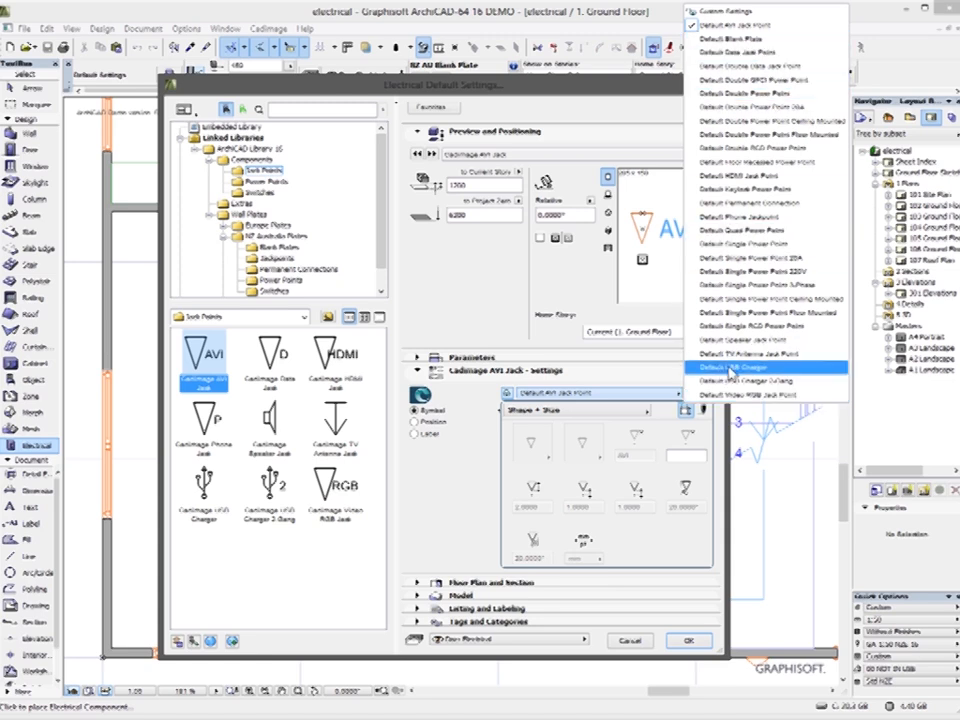
Apply the phone jack preset so jack points can be placed along the walls
left_click(687, 640)
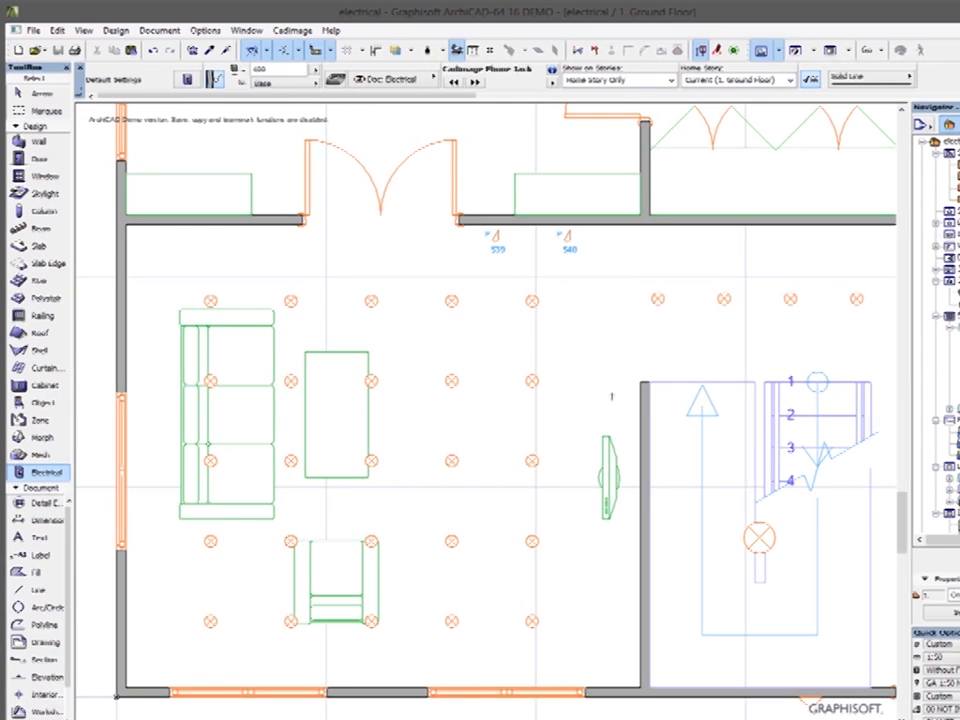
mouse_move(618, 405)
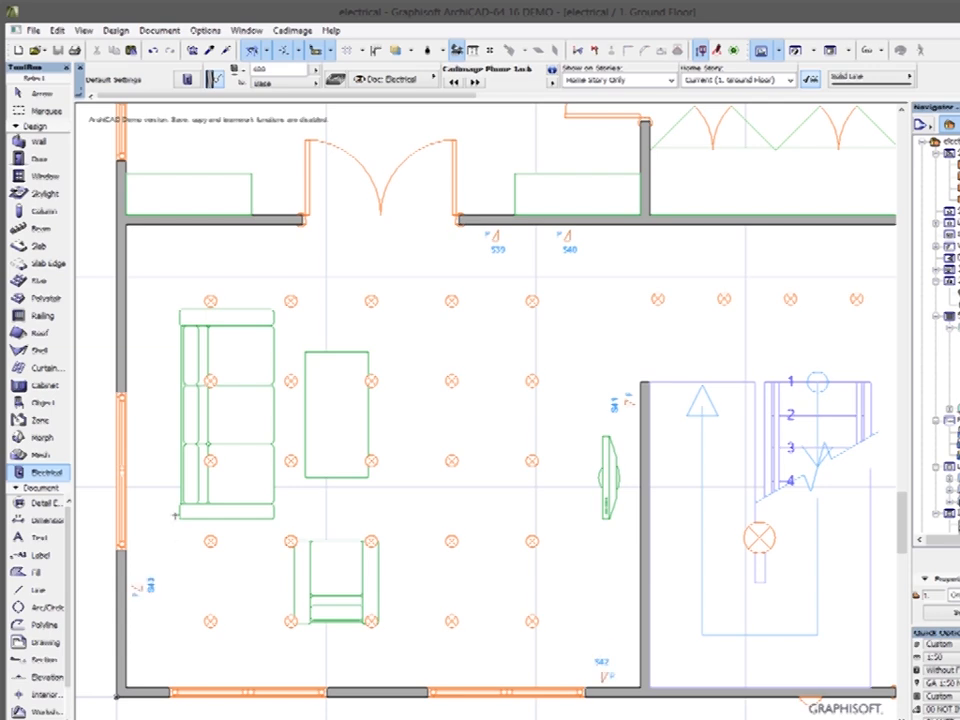
mouse_move(30, 92)
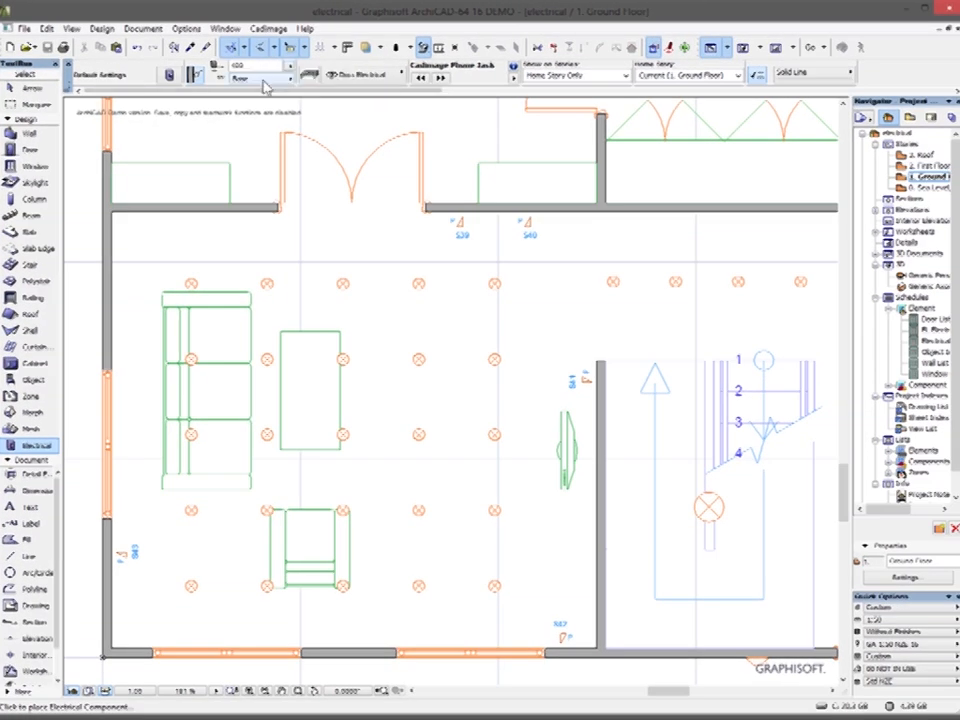
mouse_move(265, 85)
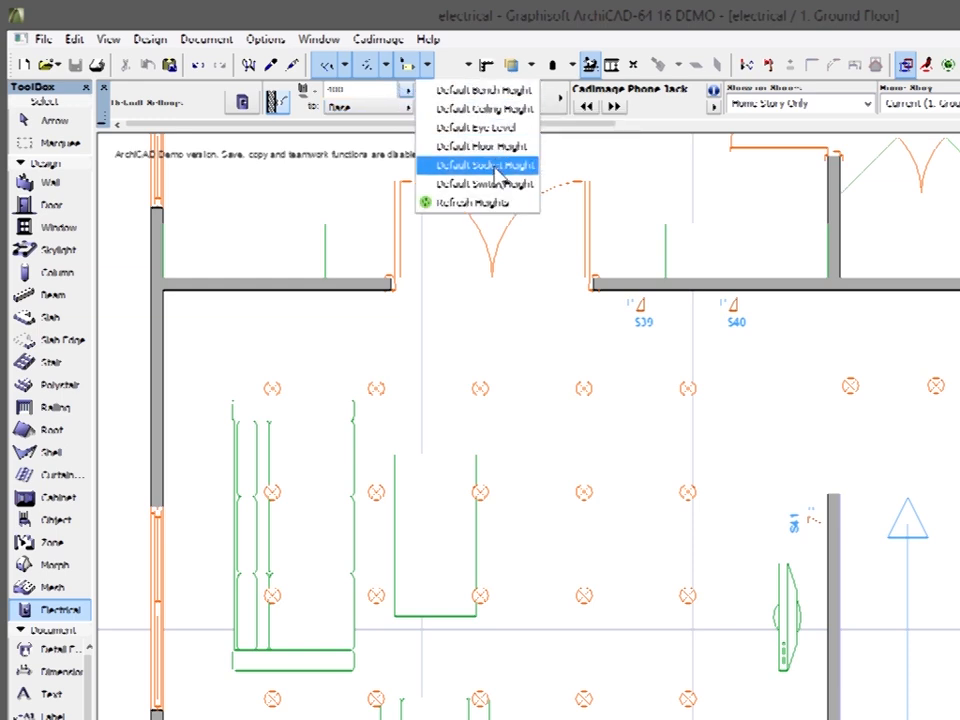
Choose Default Socket Height for the phone jack from the Info Box height dropdown
left_click(483, 164)
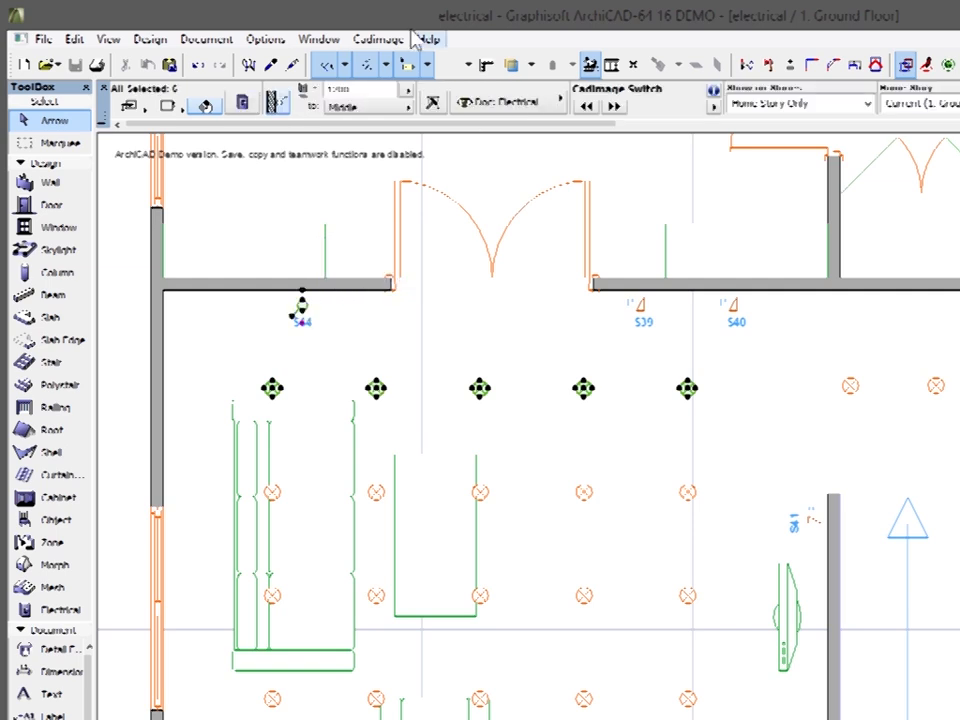
Wire switch S44 to the five ceiling lights with Add Circuit Wiring, then deselect
left_click(378, 38)
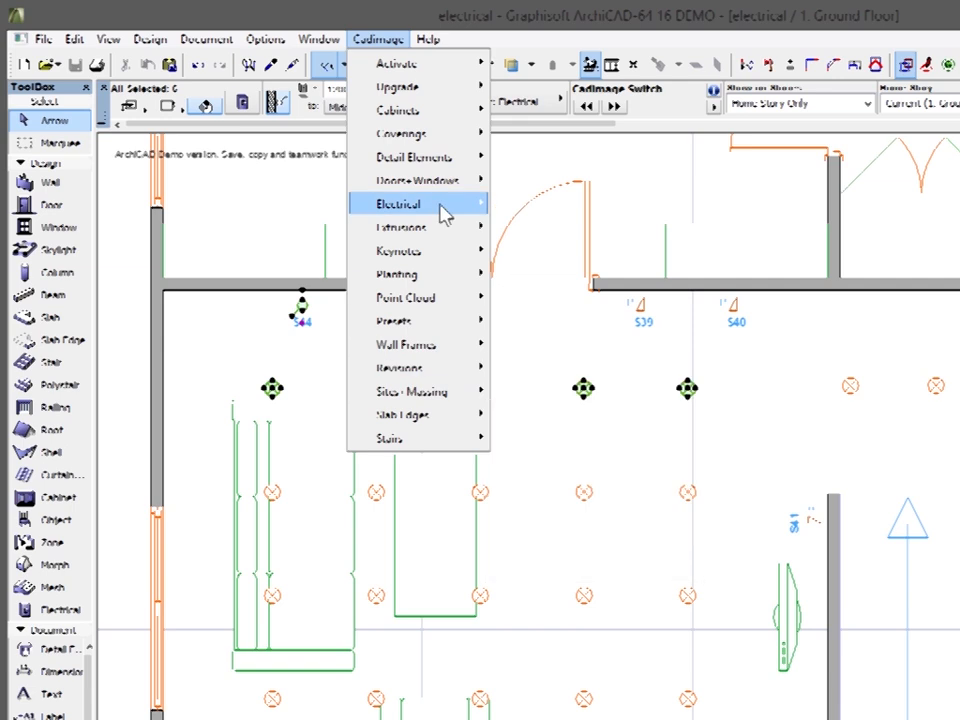
mouse_move(420, 204)
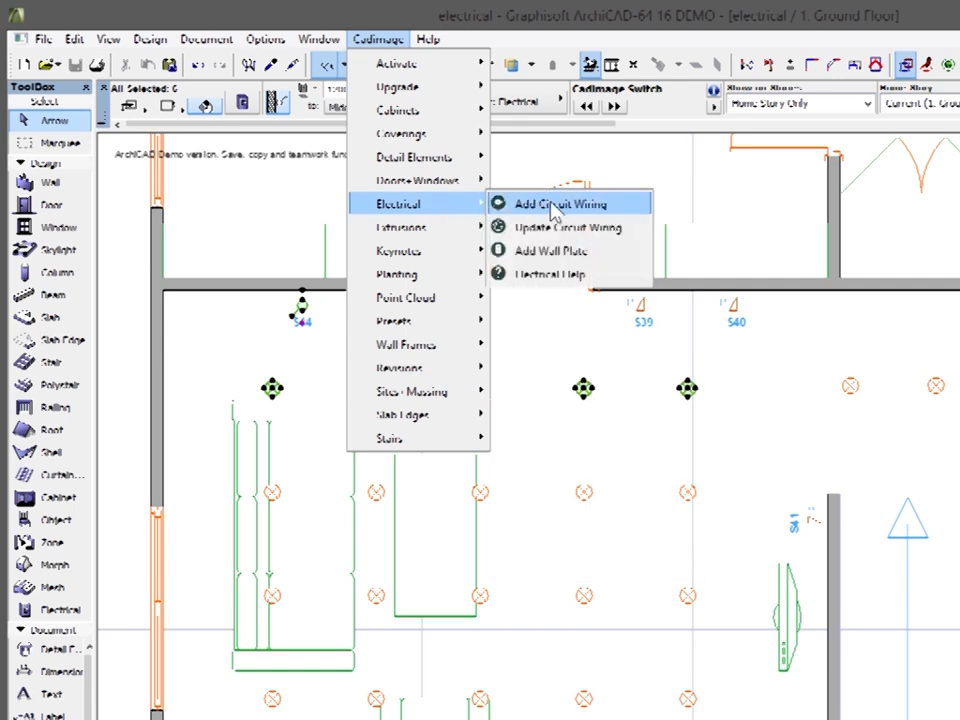
left_click(557, 204)
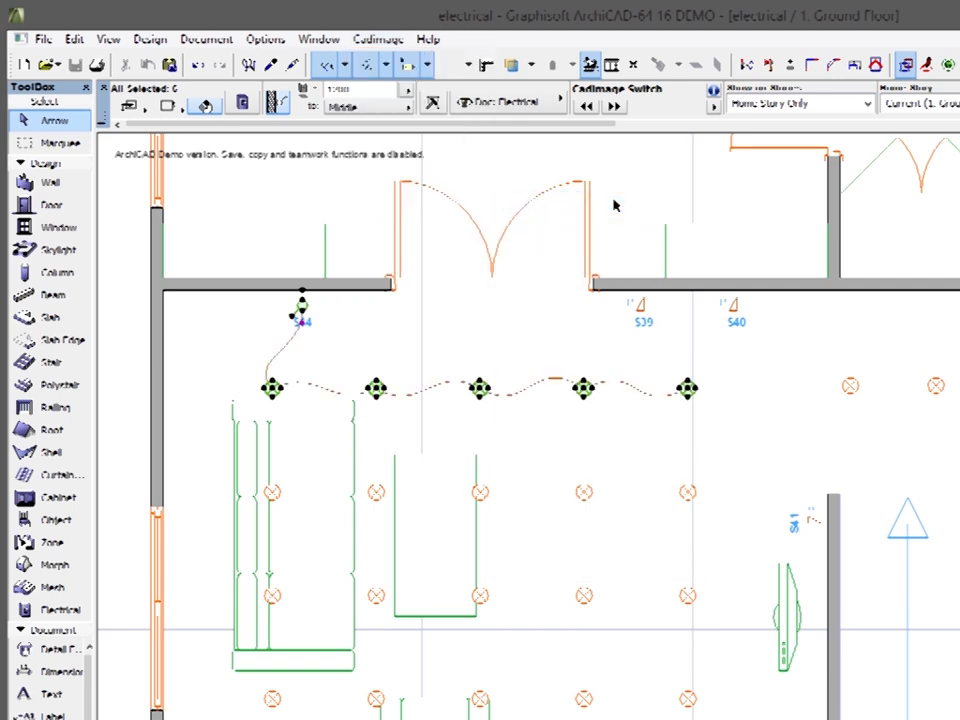
mouse_move(557, 387)
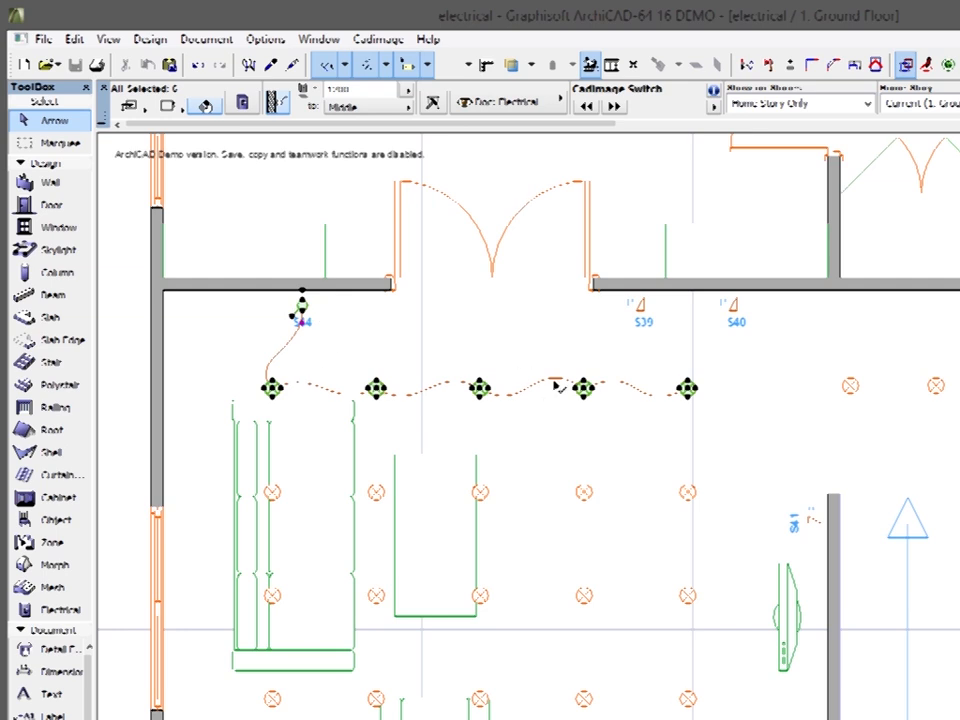
mouse_move(555, 388)
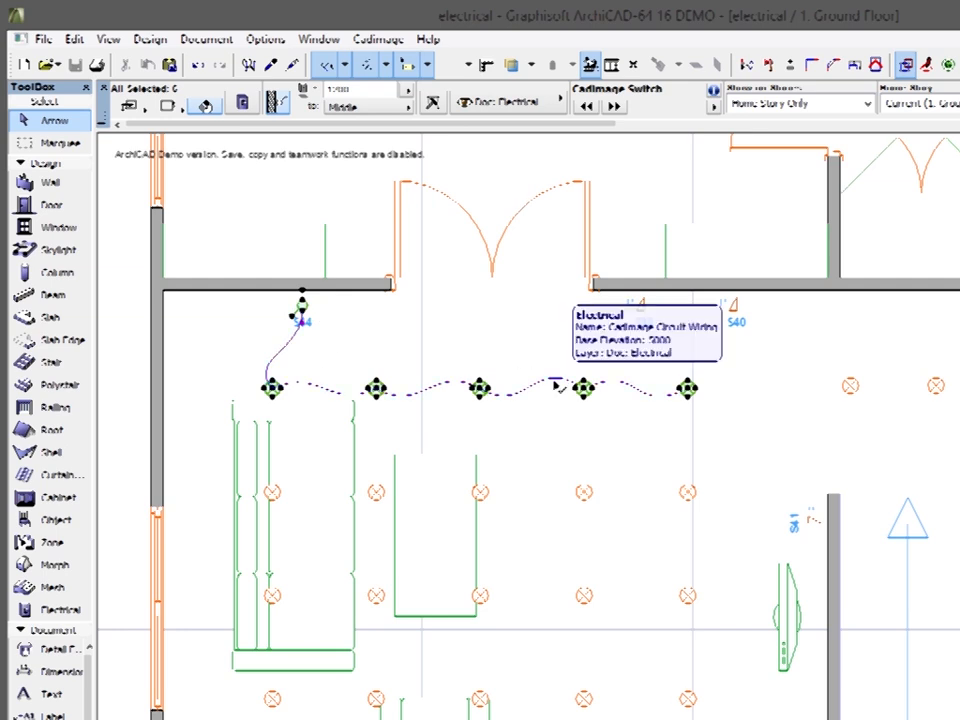
left_click(518, 349)
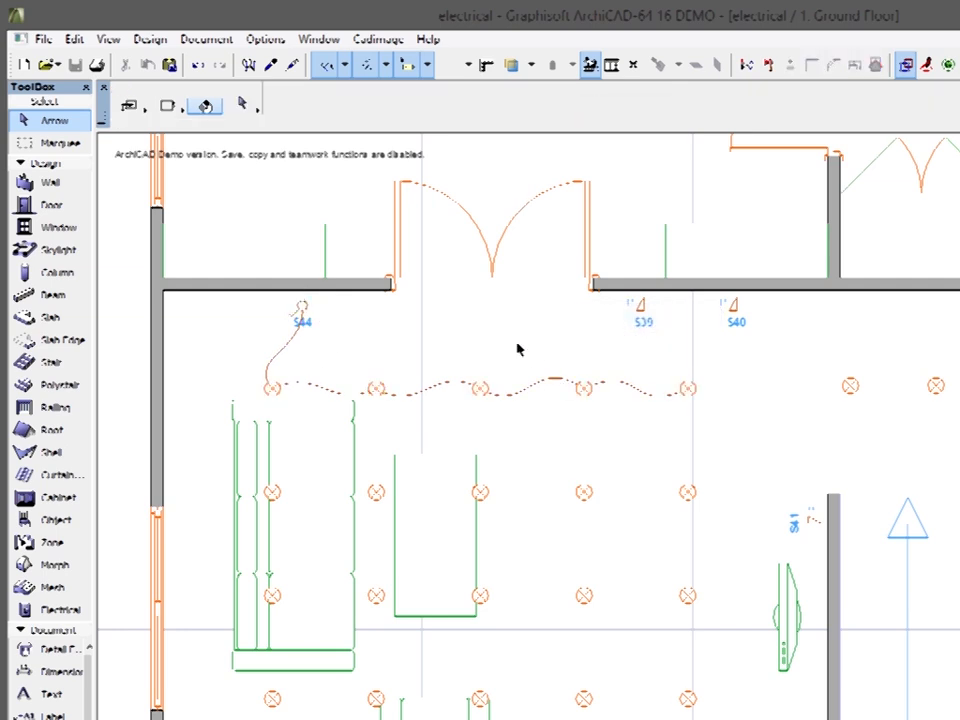
mouse_move(481, 388)
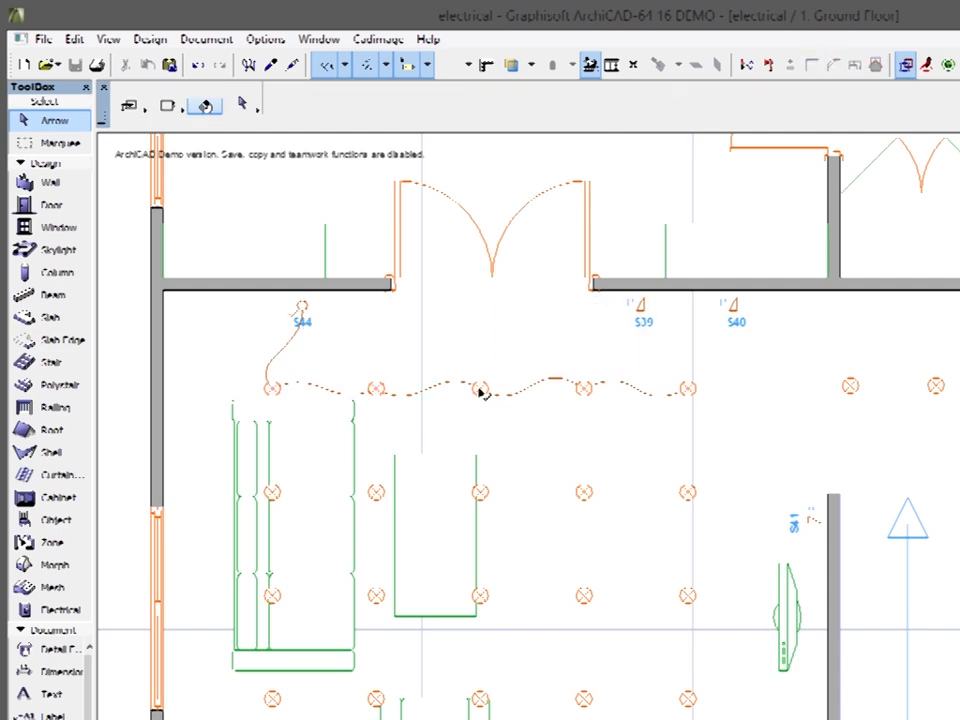
Select the S44 switch near the top-left wall with the Arrow tool
left_click(478, 391)
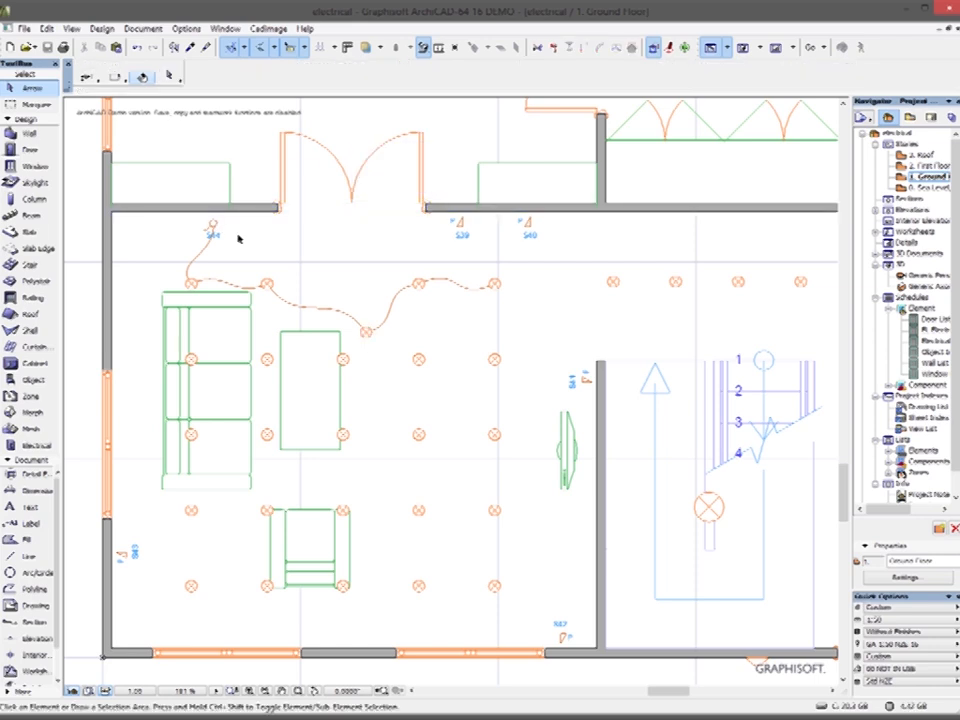
mouse_move(211, 232)
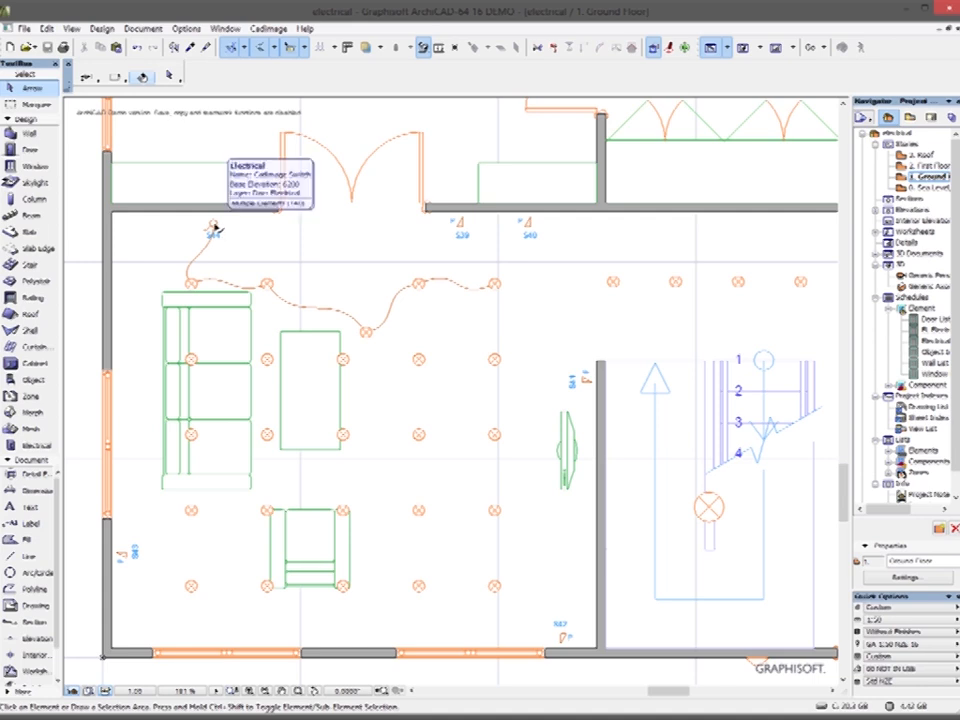
left_click(213, 228)
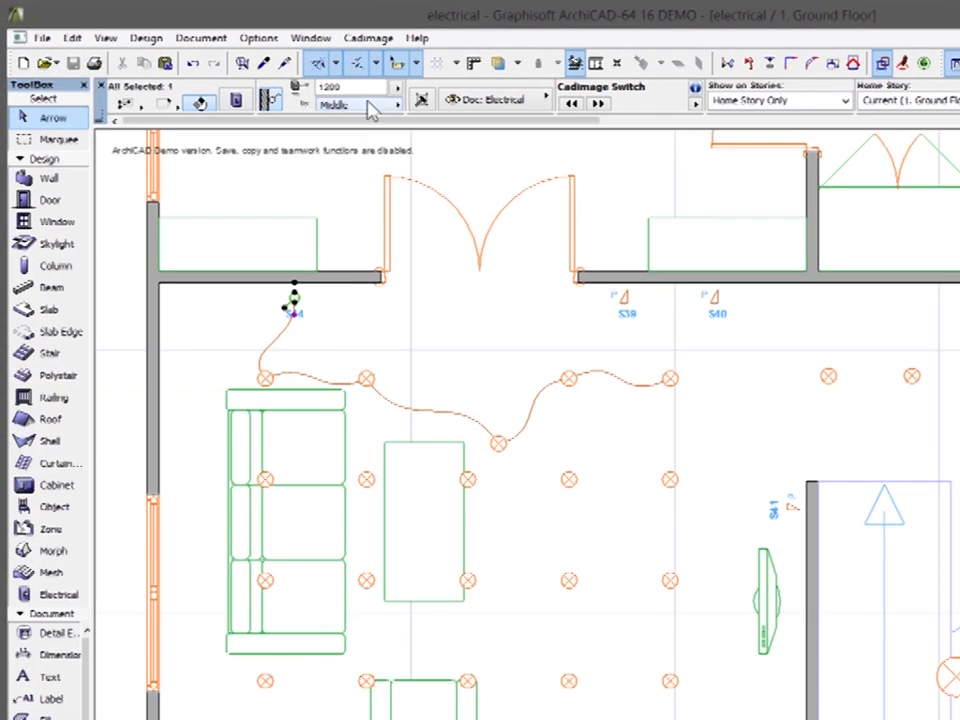
Run Add Wall Plate on S44 and choose the NZ AU British 1-Gang plate
left_click(367, 37)
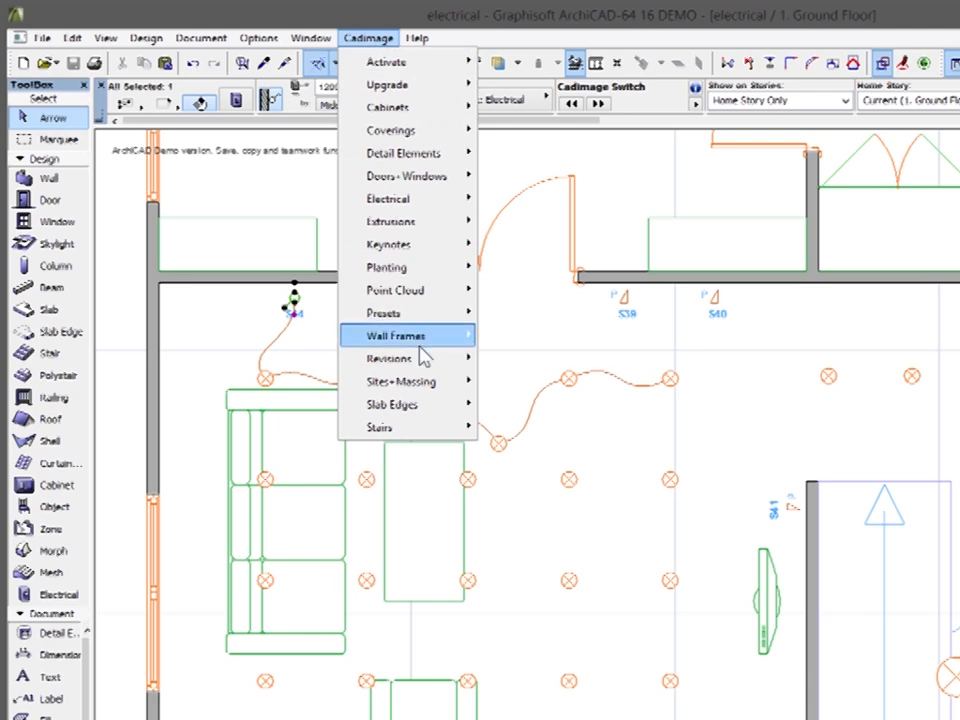
mouse_move(405, 198)
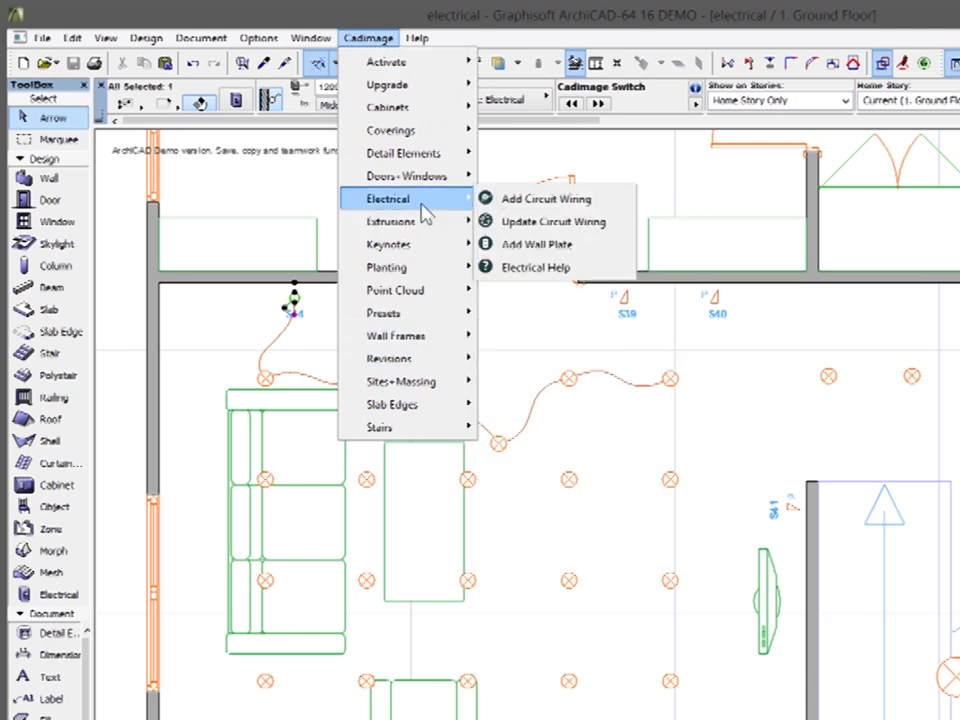
mouse_move(540, 244)
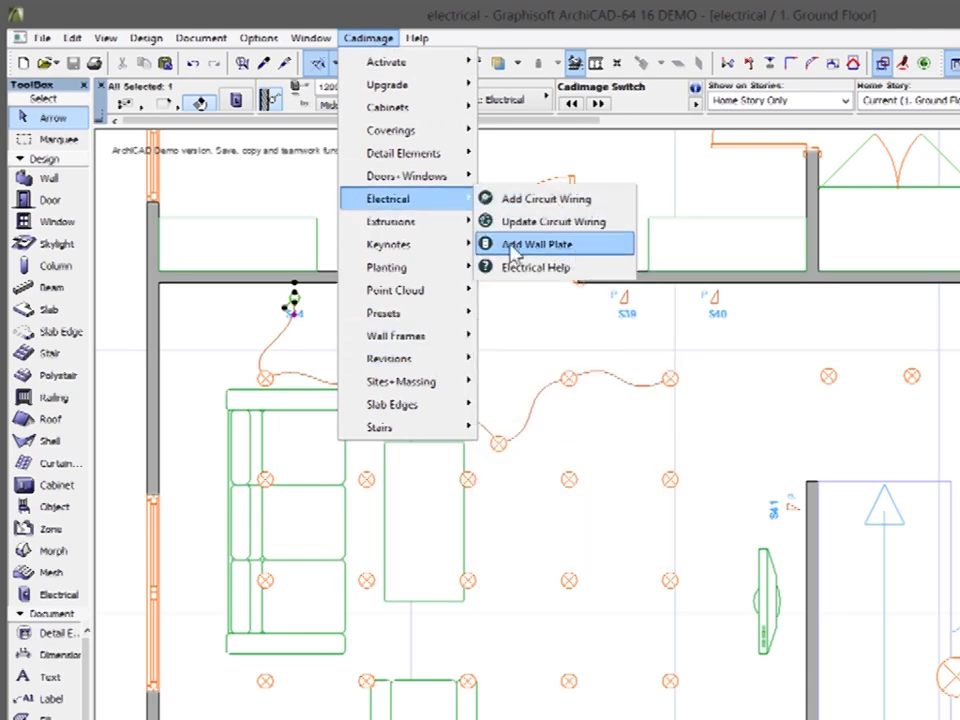
left_click(534, 244)
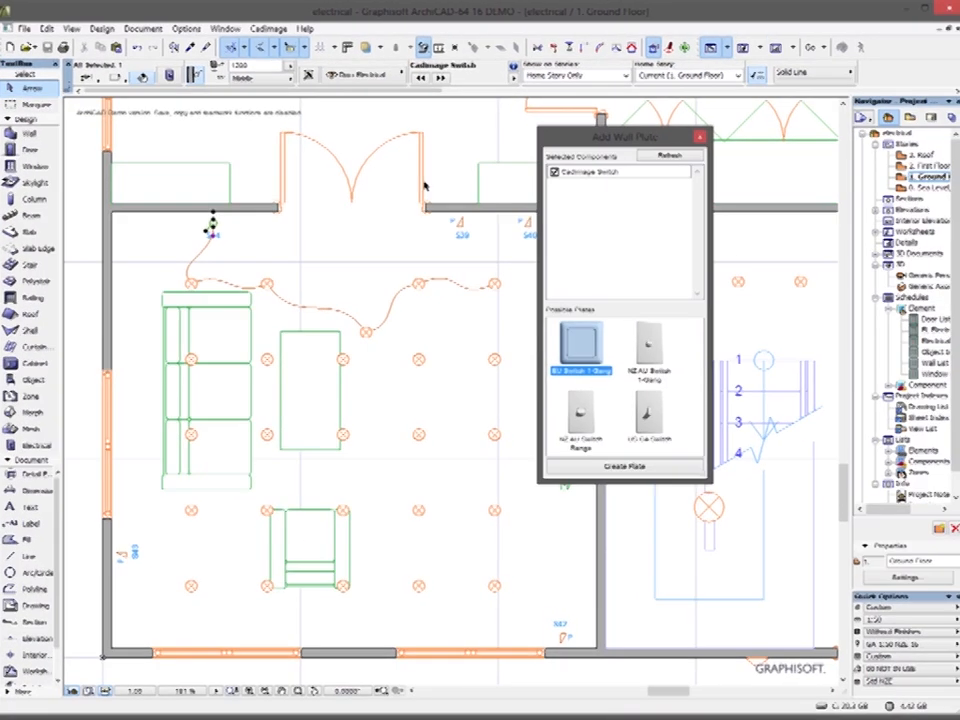
mouse_move(560, 277)
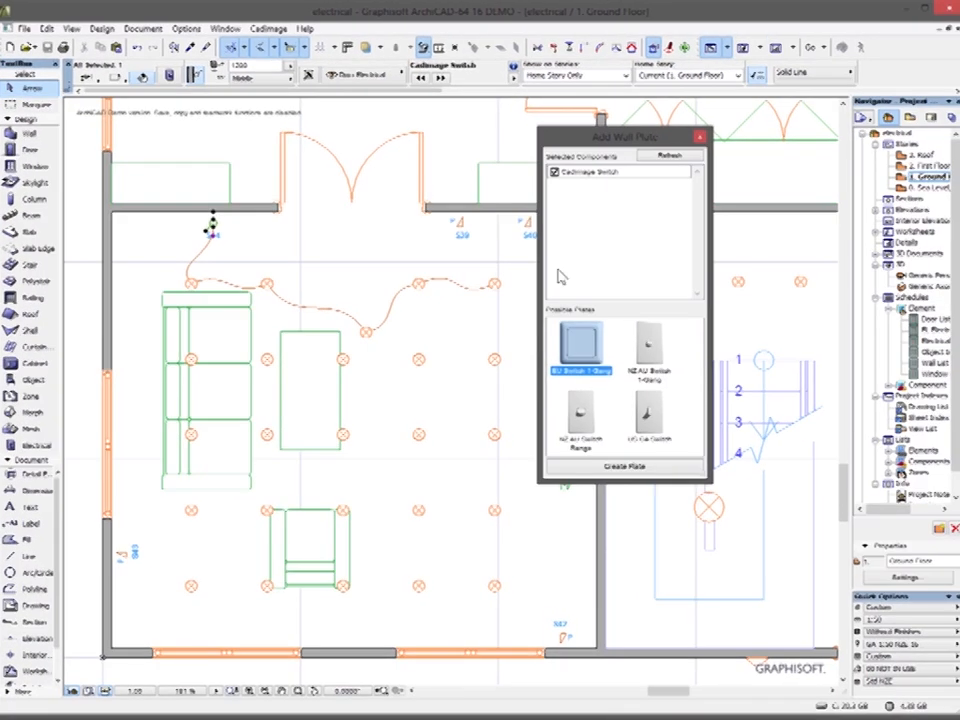
left_click(648, 350)
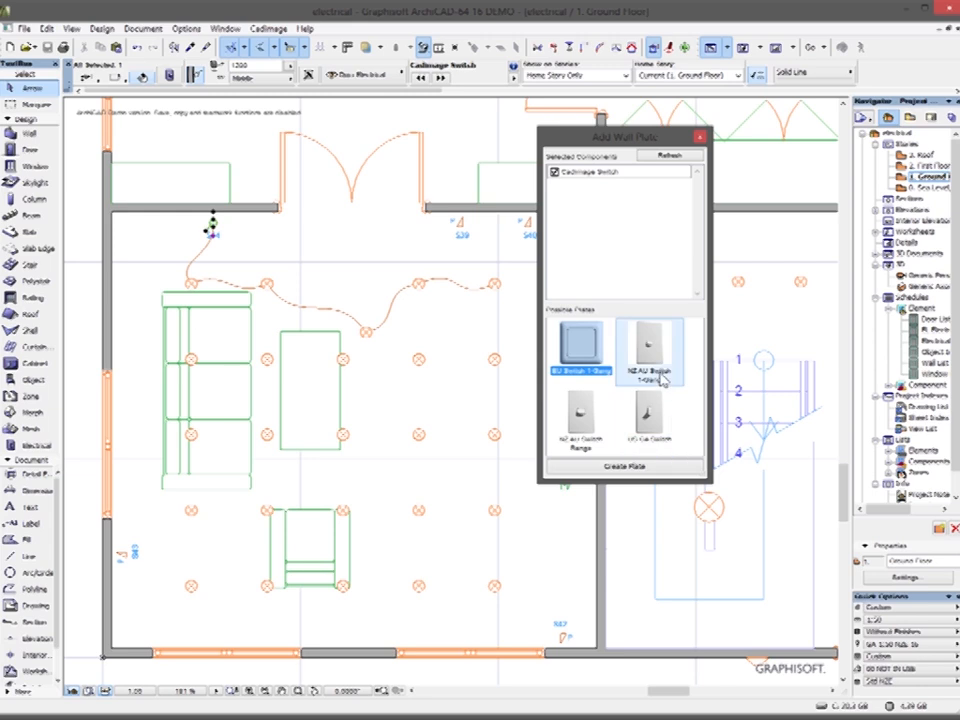
mouse_move(677, 375)
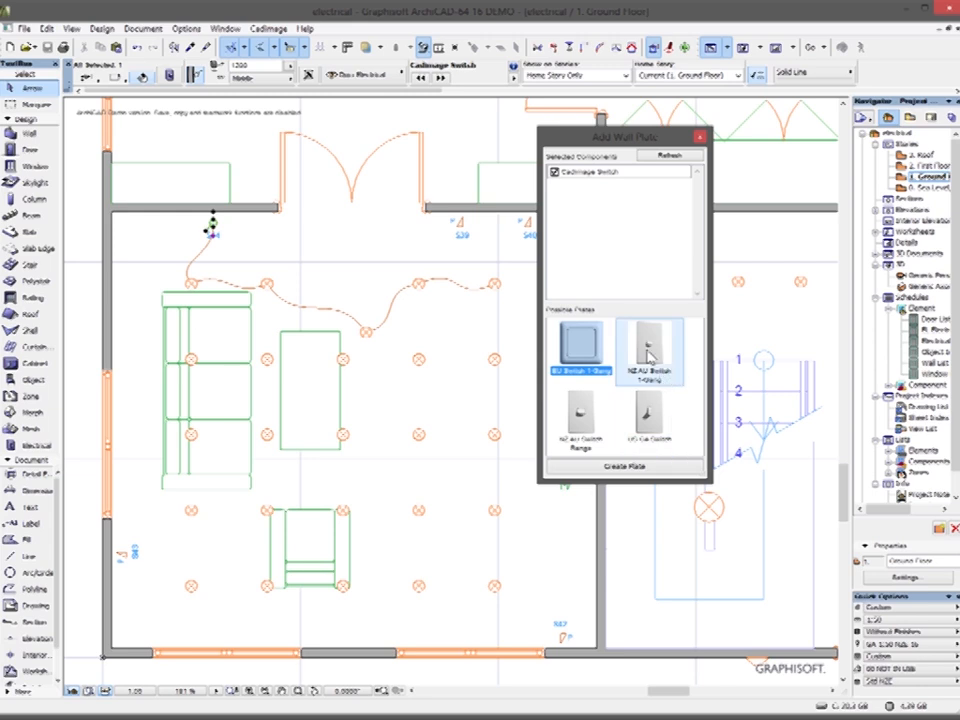
left_click(579, 350)
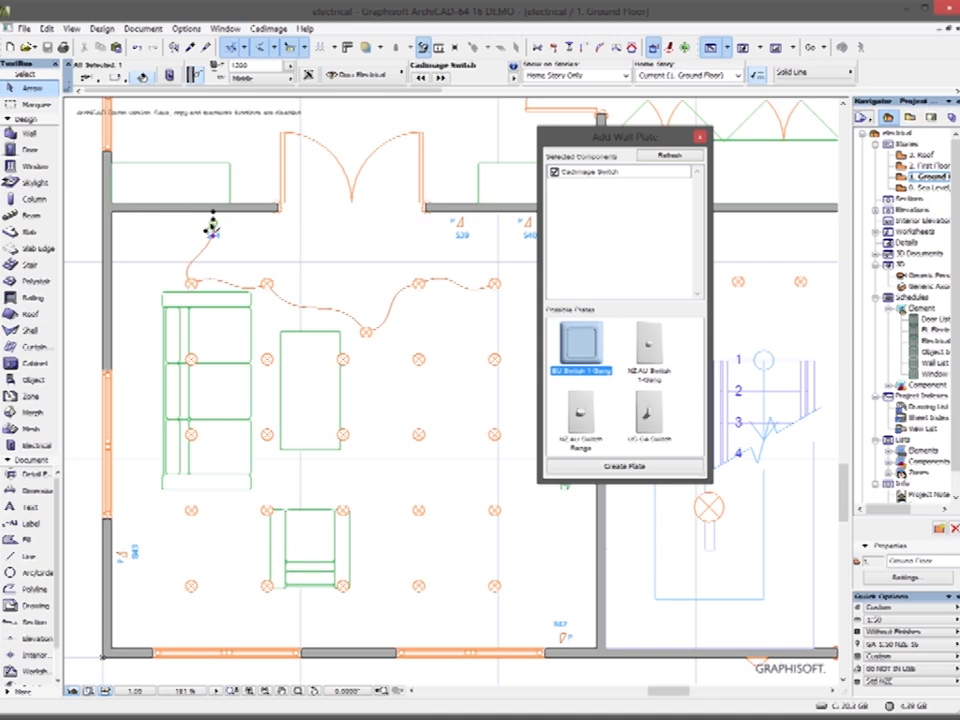
left_click(648, 350)
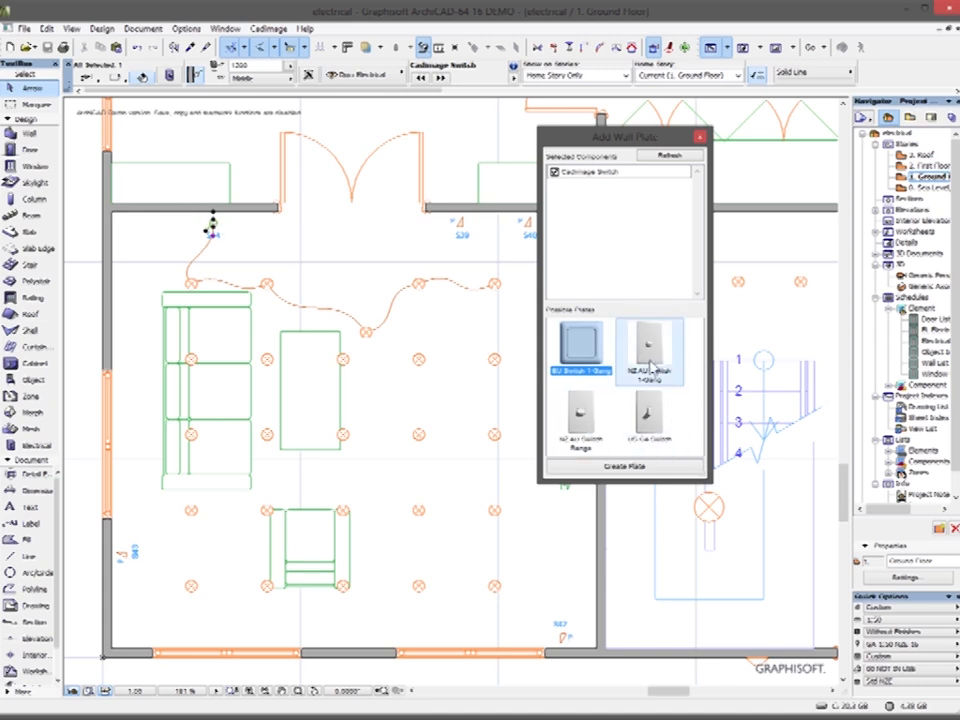
left_click(580, 415)
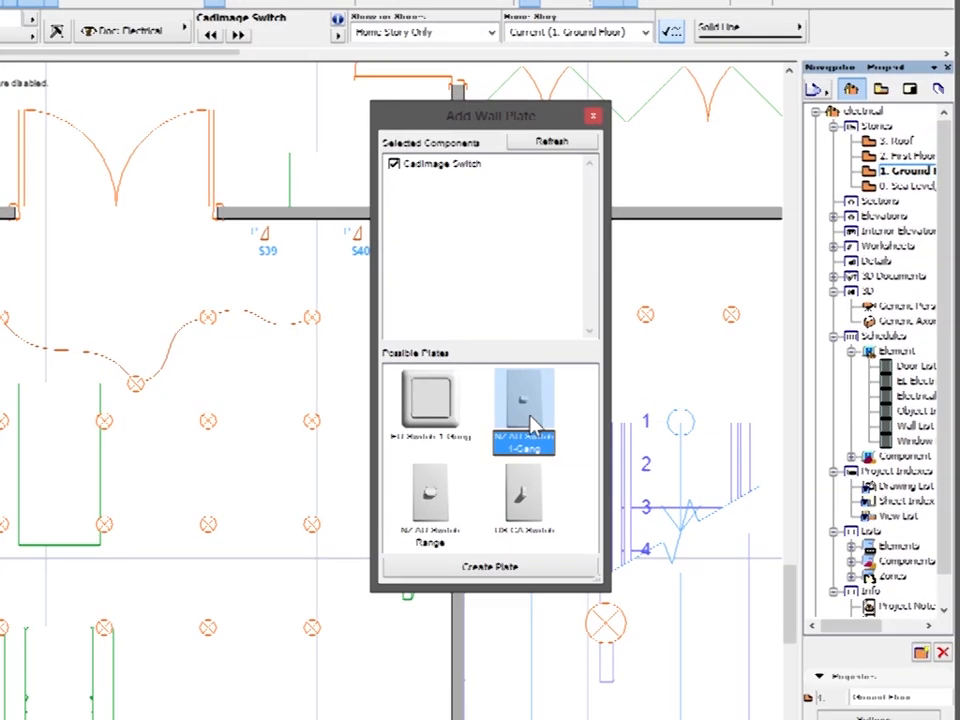
left_click(489, 566)
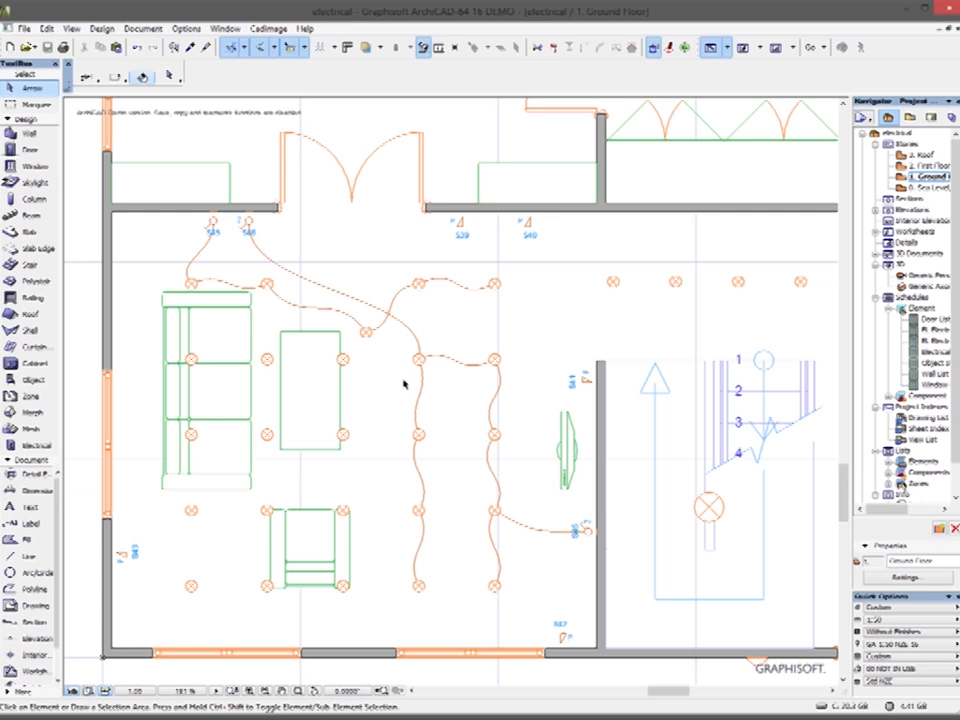
mouse_move(428, 383)
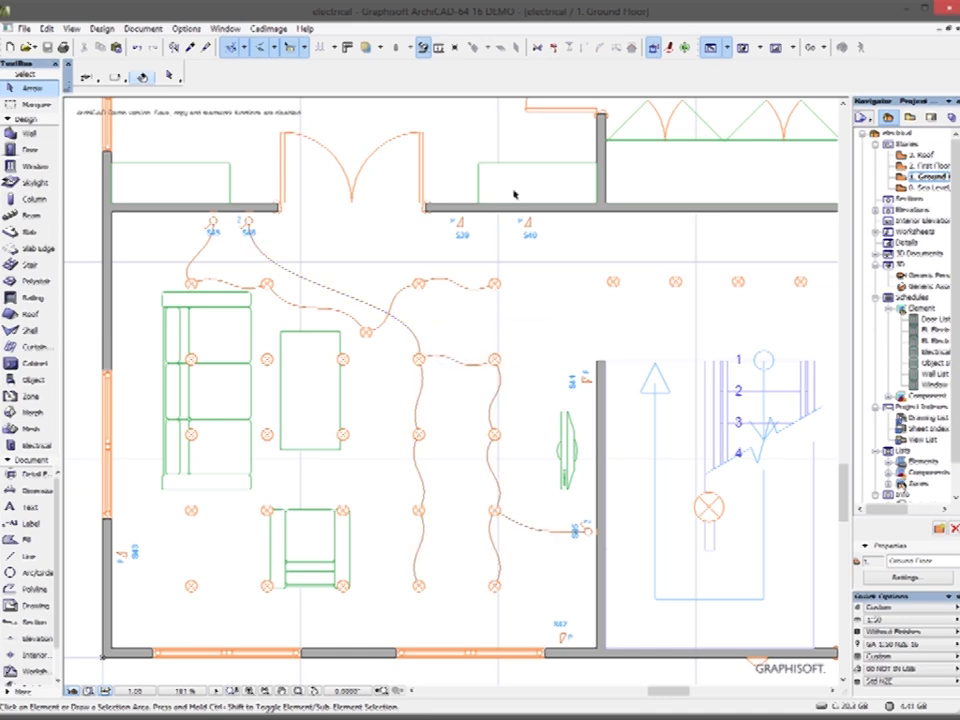
mouse_move(840, 328)
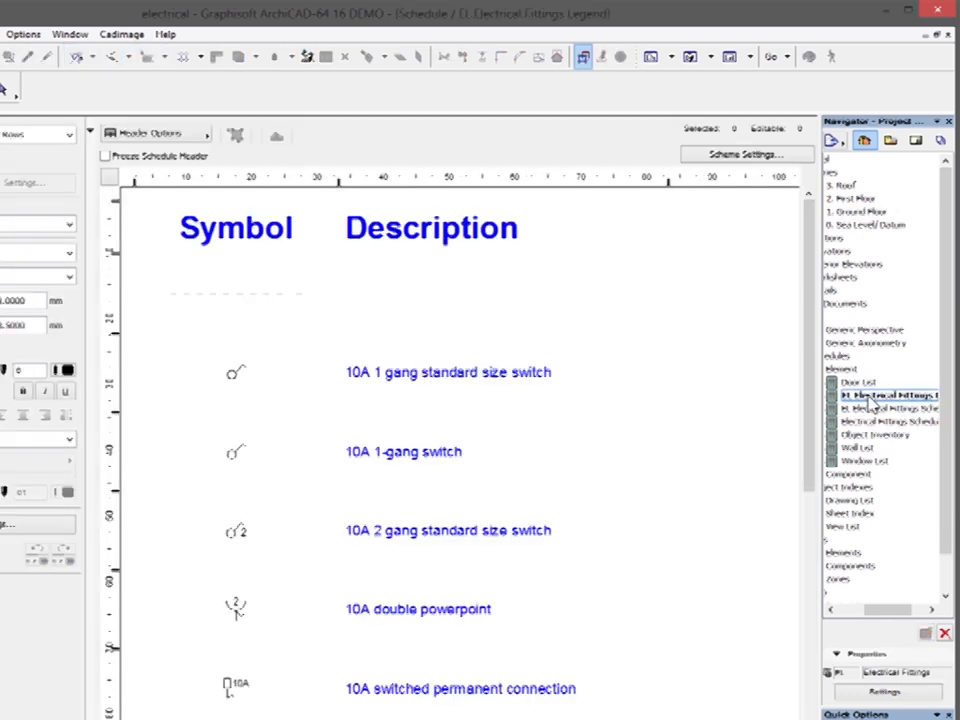
scroll("down", 3)
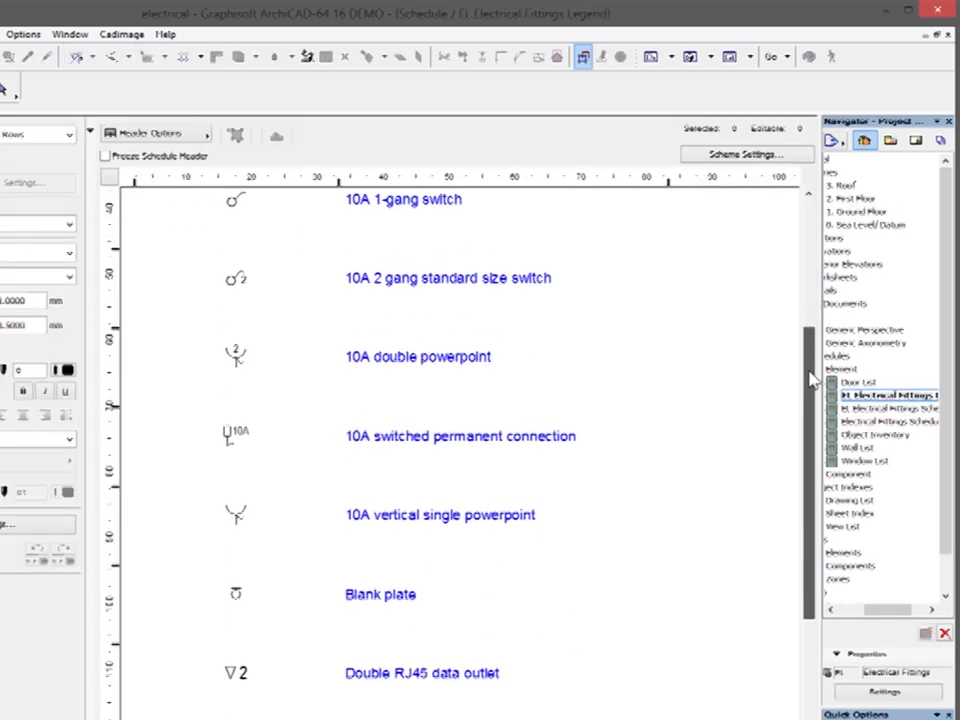
scroll("down", 3)
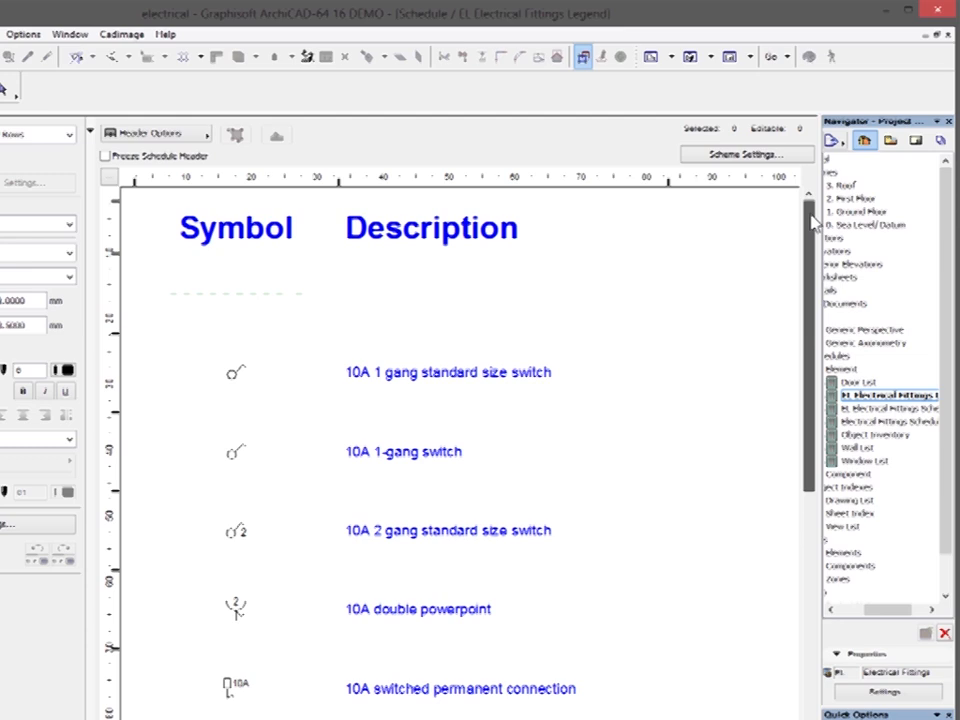
scroll("down", 3)
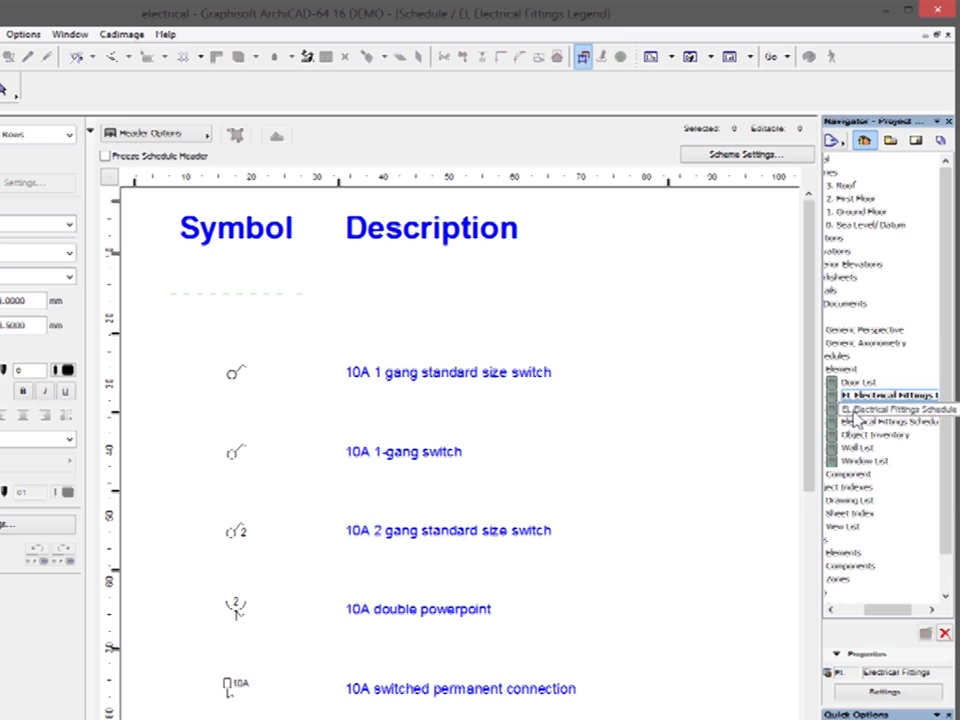
Open EL Electrical Fittings Schedule and scroll right to see heights, colours and quantities
left_click(895, 408)
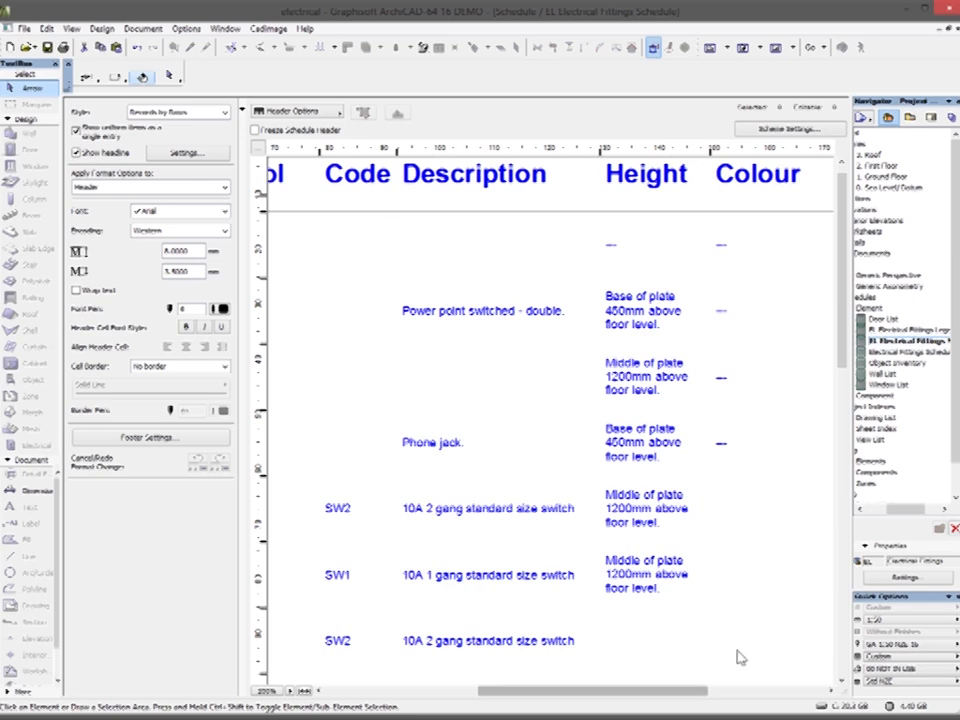
scroll("right", 3)
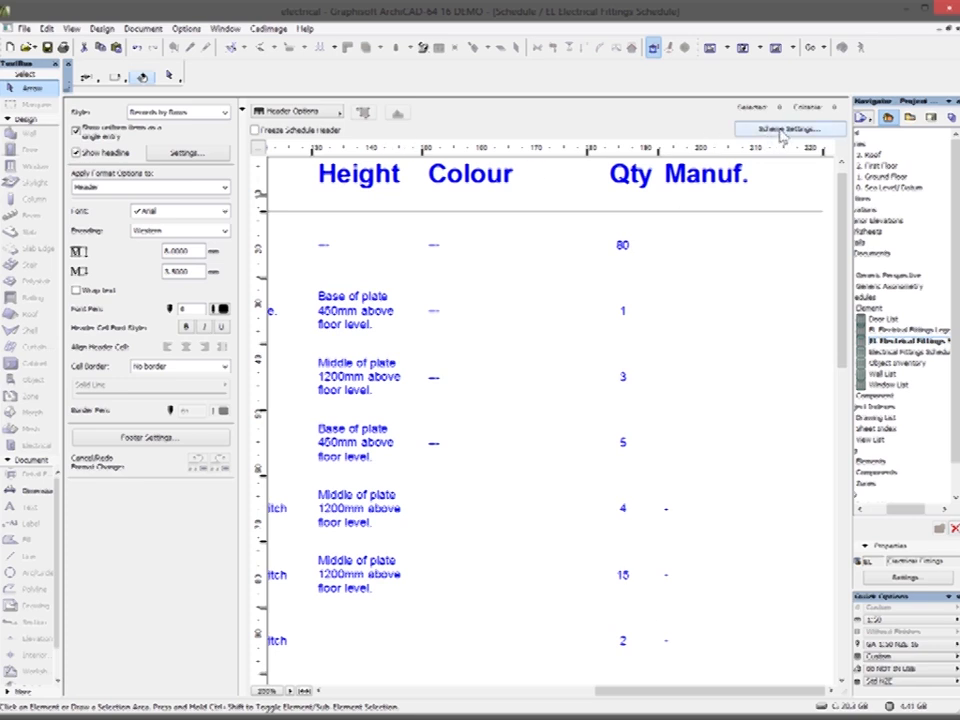
left_click(790, 129)
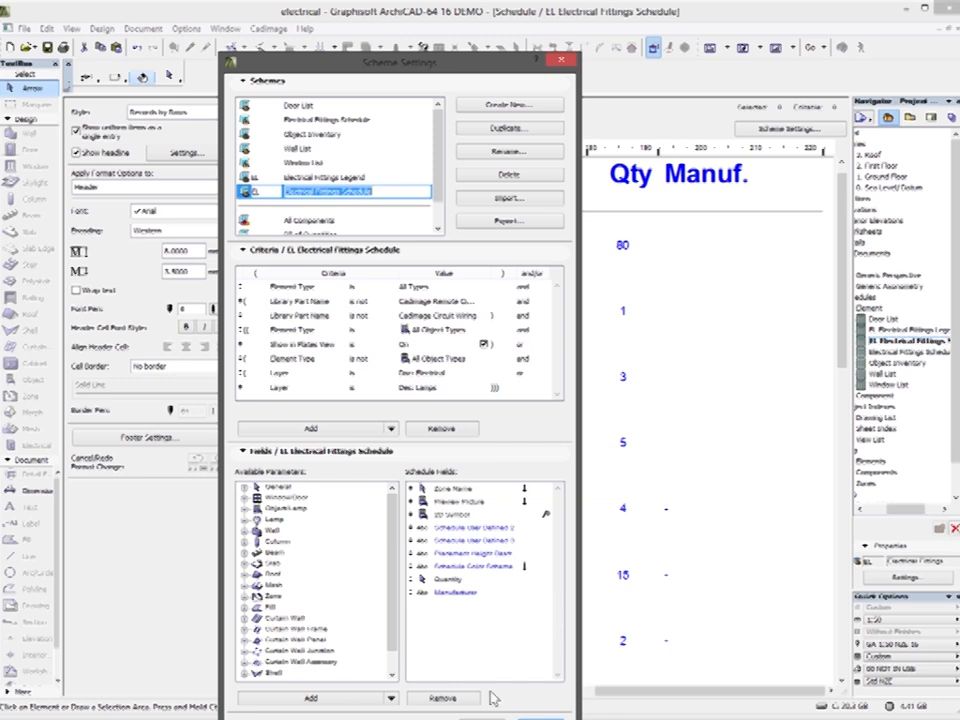
left_click(561, 61)
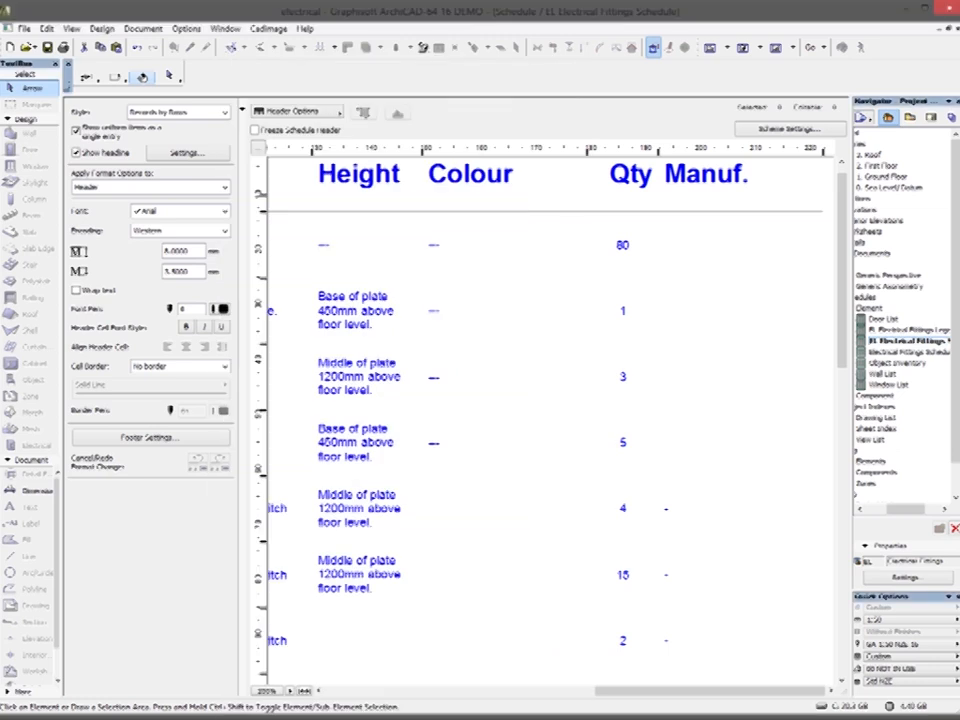